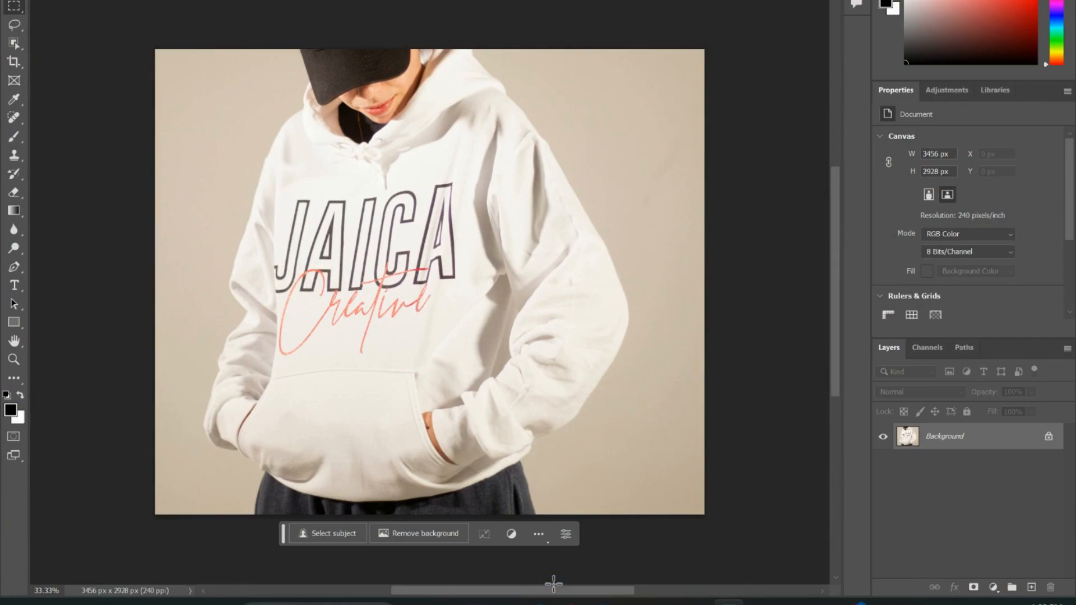
mouse_move(178, 307)
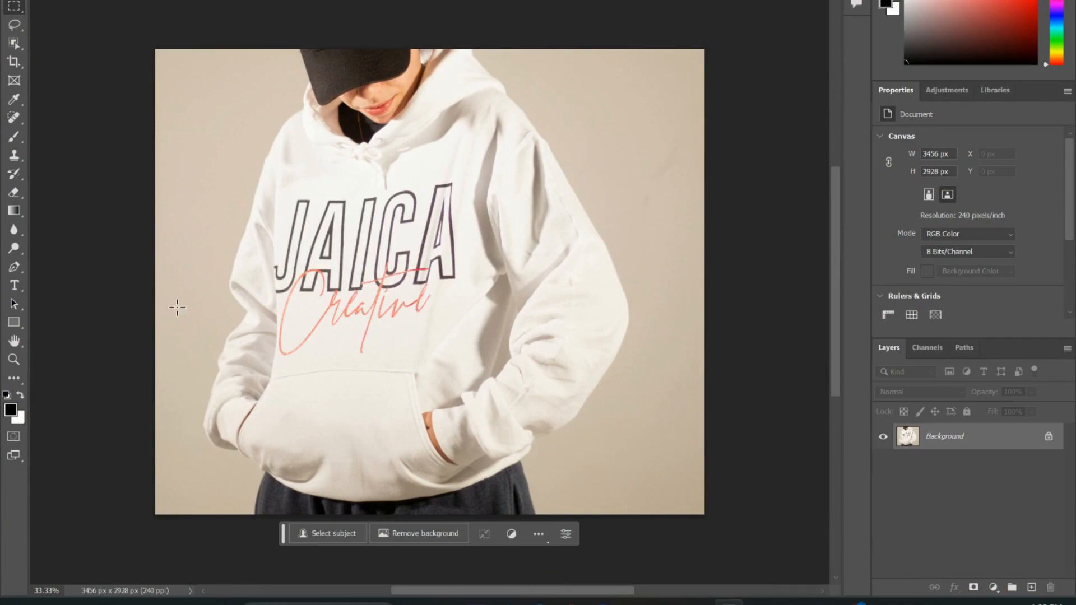
mouse_move(42, 45)
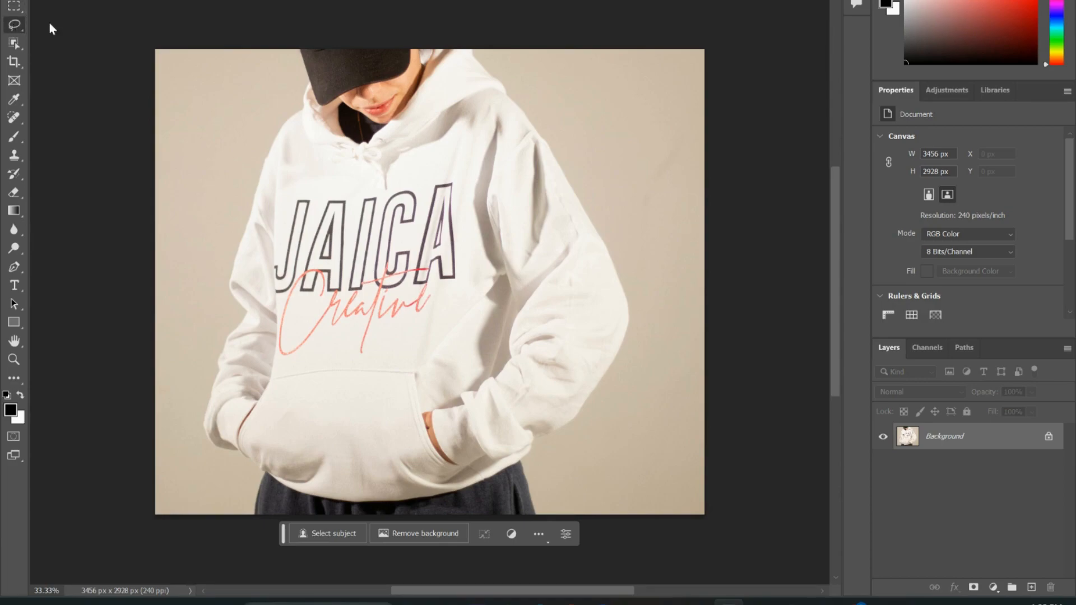
mouse_move(48, 39)
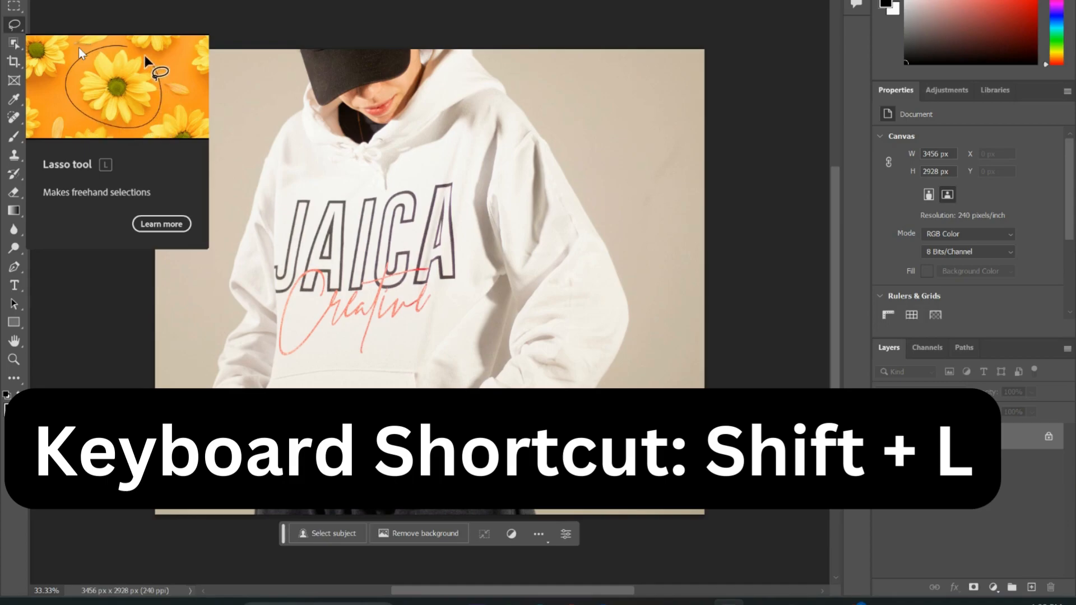
Step: Lasso a closed freehand selection around the entire white hoodie only
key("shift+l")
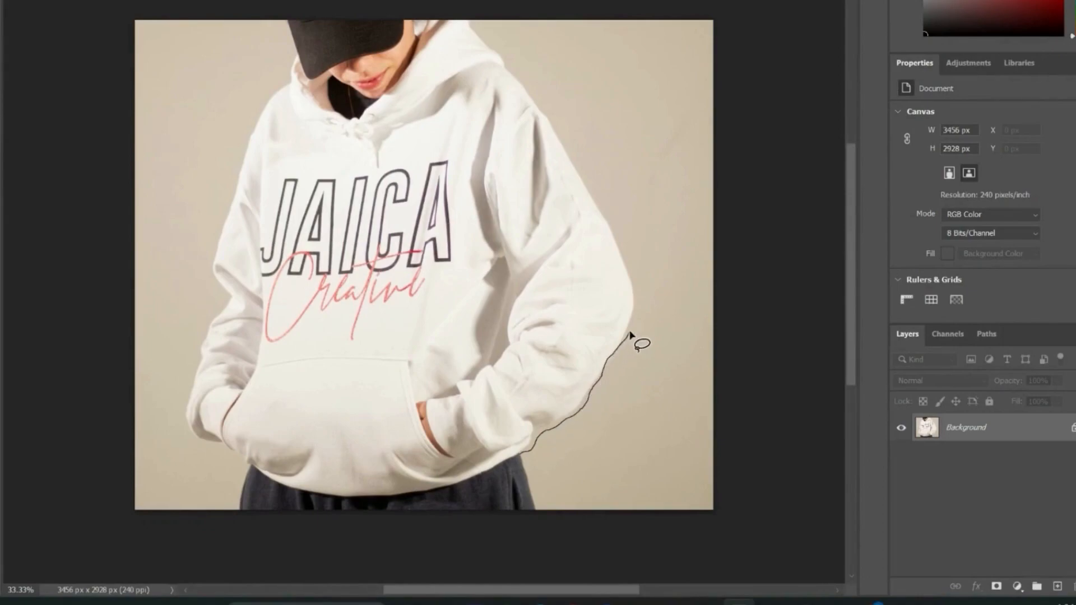
left_click_drag(634, 343, 533, 93)
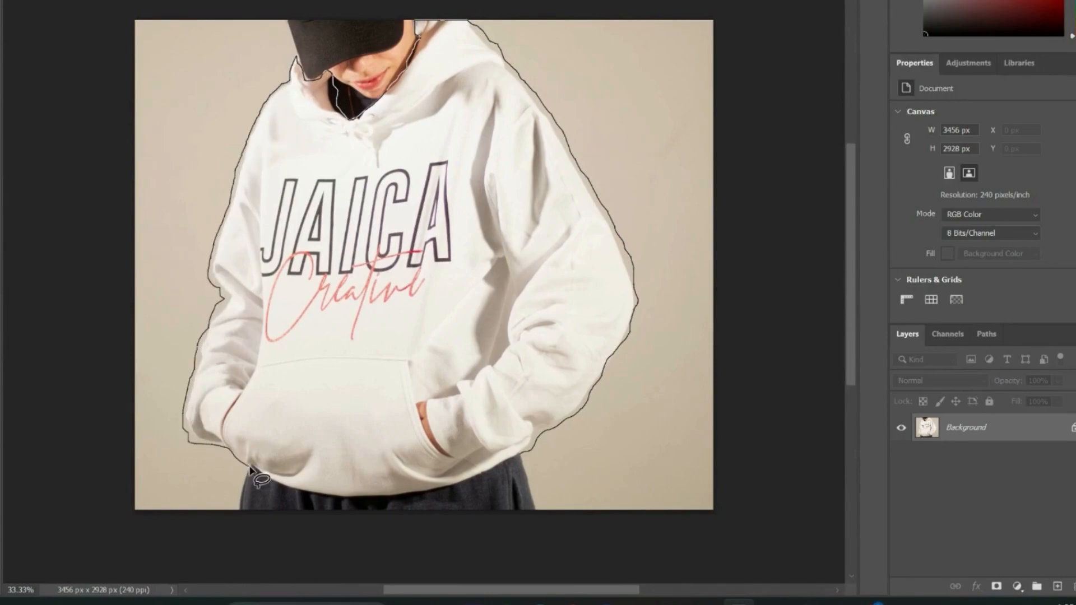
left_click_drag(258, 475, 484, 487)
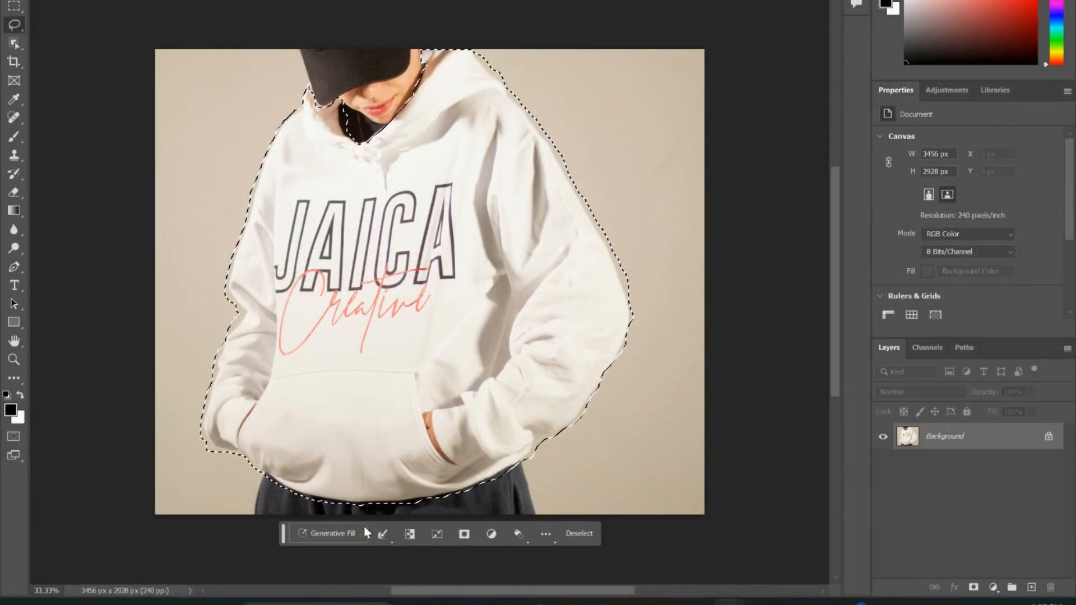
Step: Accept the Generative AI terms and enter the fill prompt 'black nike hoodie'
left_click(332, 534)
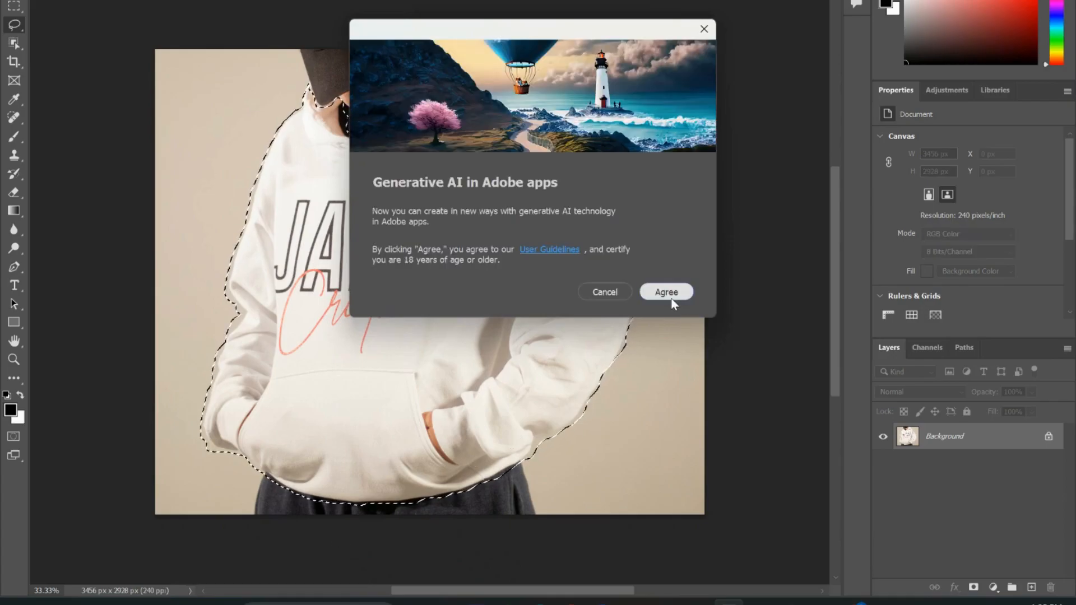
left_click(664, 291)
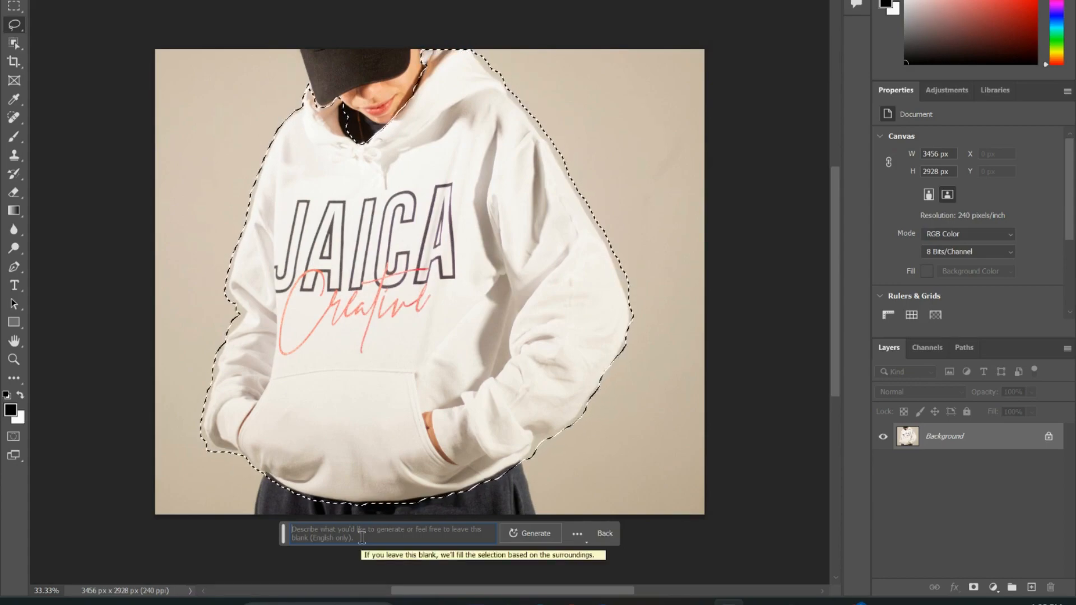
type("black nike hoodie")
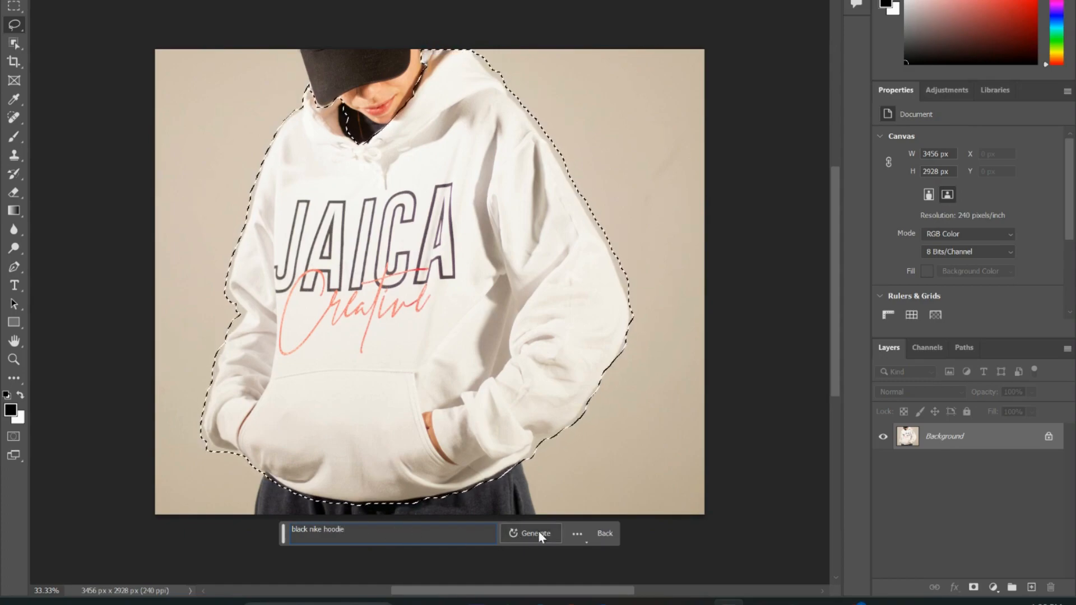
Step: Generate the black hoodie as Generative Layer 1 with three variations
left_click(535, 534)
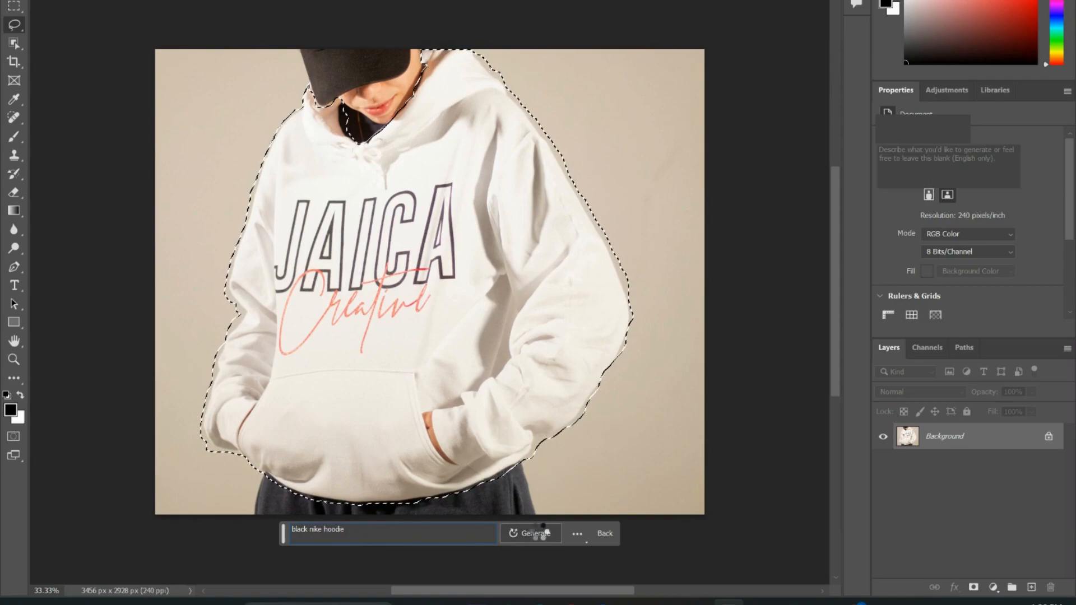
left_click(535, 534)
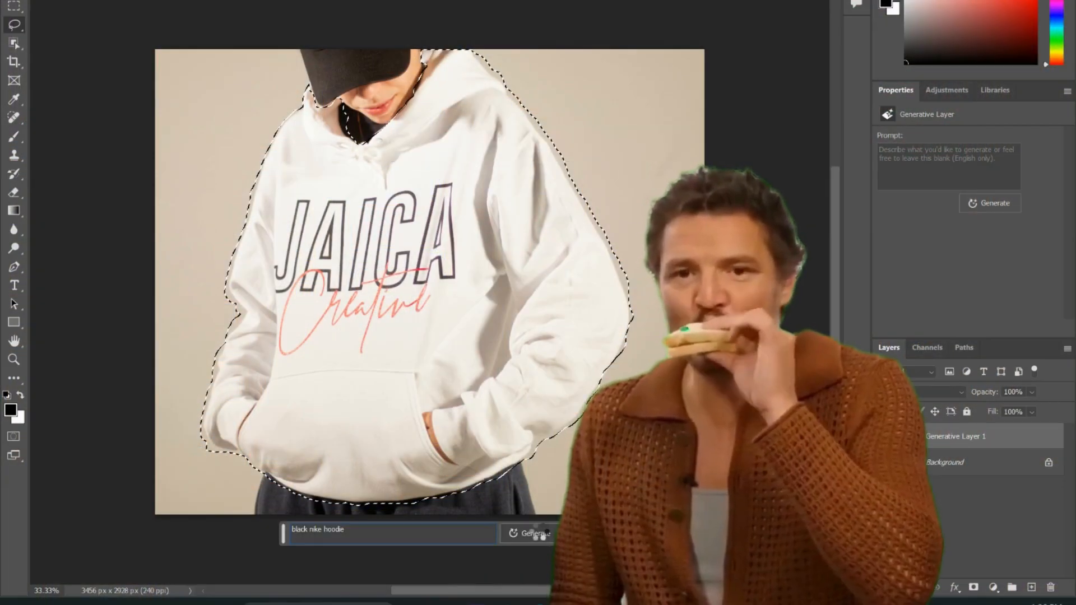
left_click(536, 533)
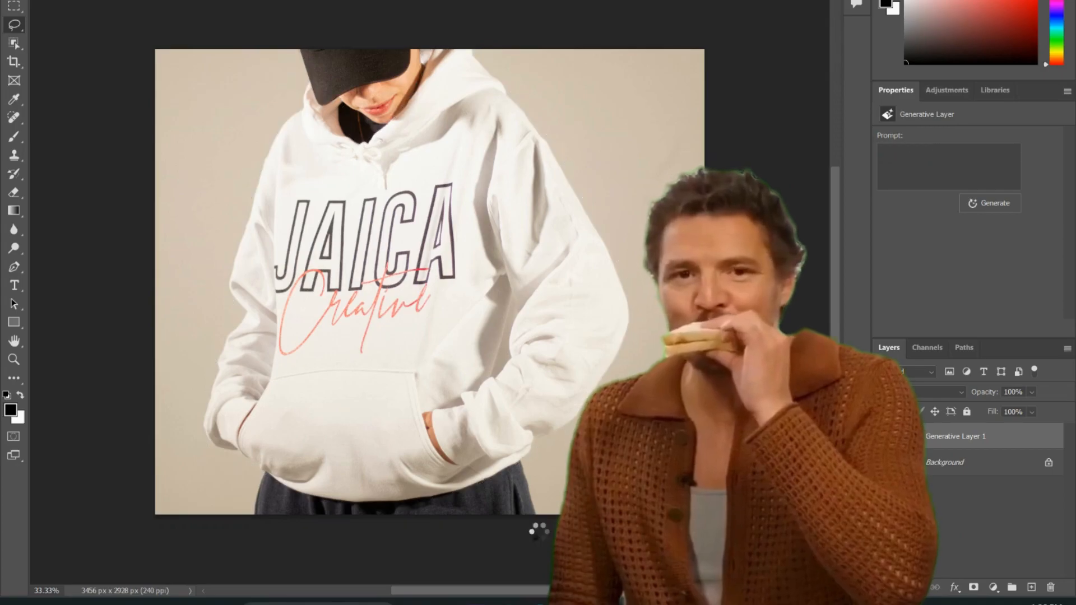
left_click(994, 203)
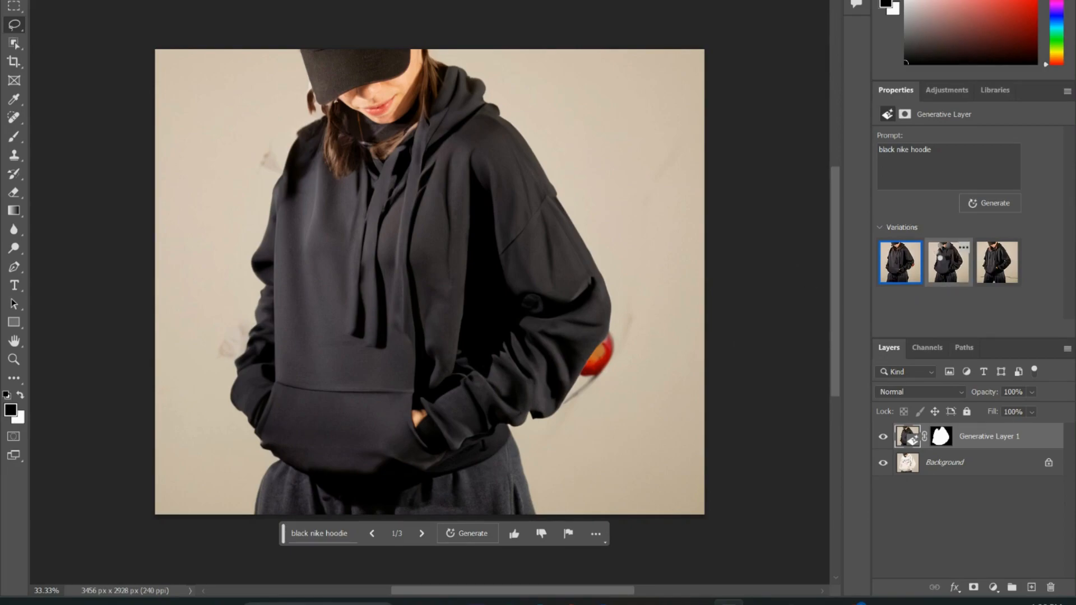
Step: Preview the second hoodie variation, then apply the third plain black one
left_click(948, 263)
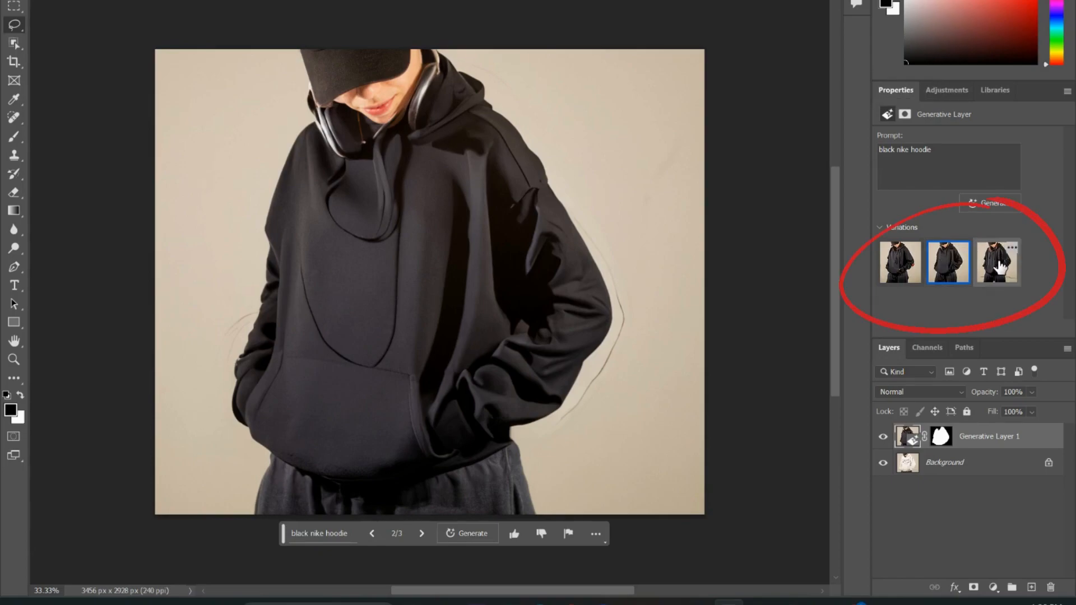
left_click(997, 262)
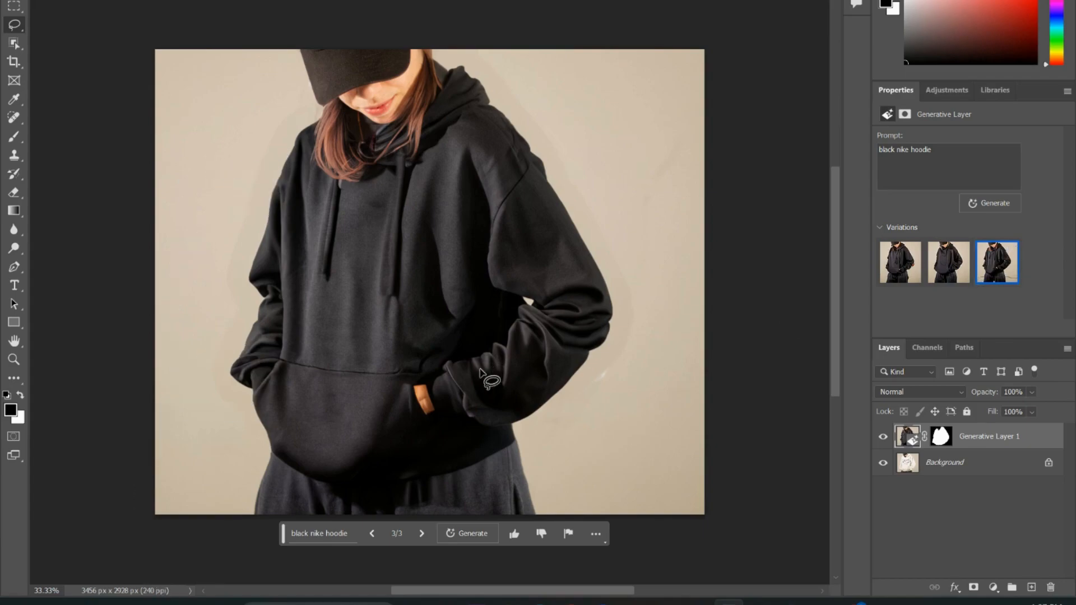
mouse_move(144, 314)
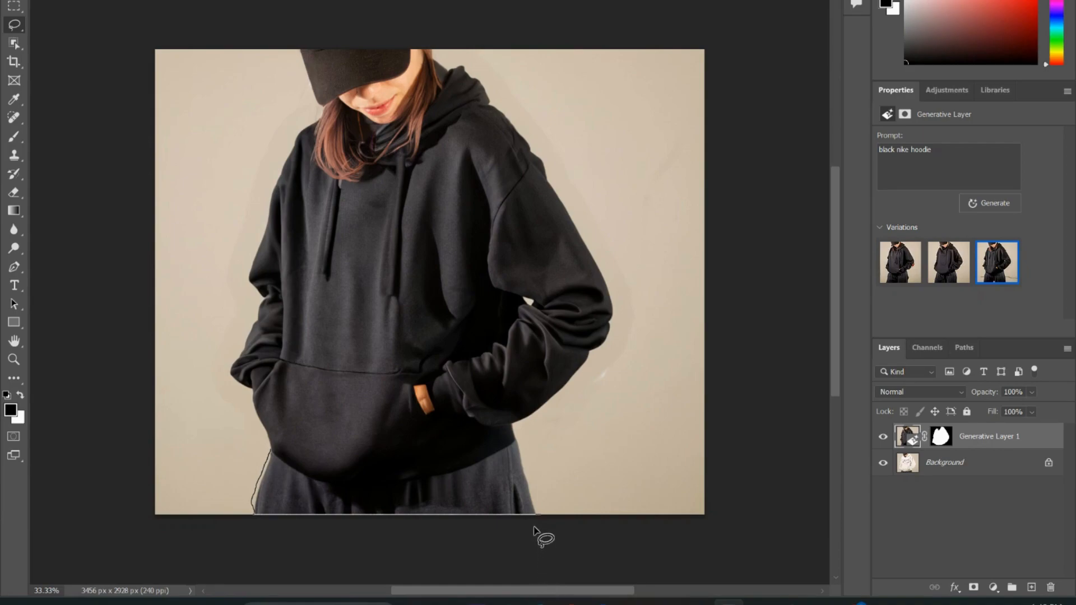
mouse_move(543, 501)
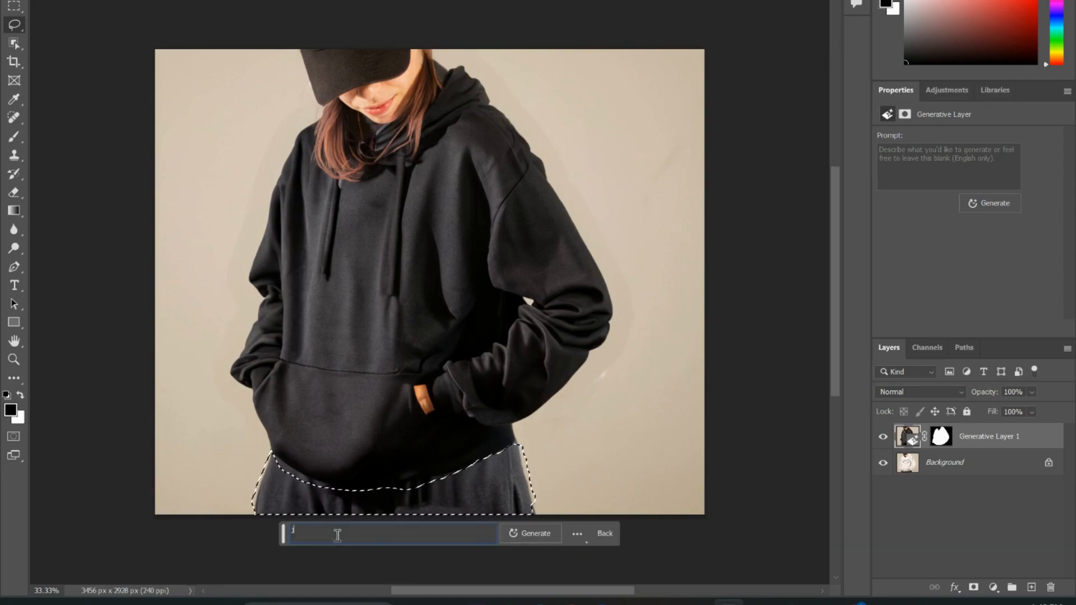
Step: Enter 'blue jeans' as the Generative Fill prompt for the selected sweatpants
type("jeans")
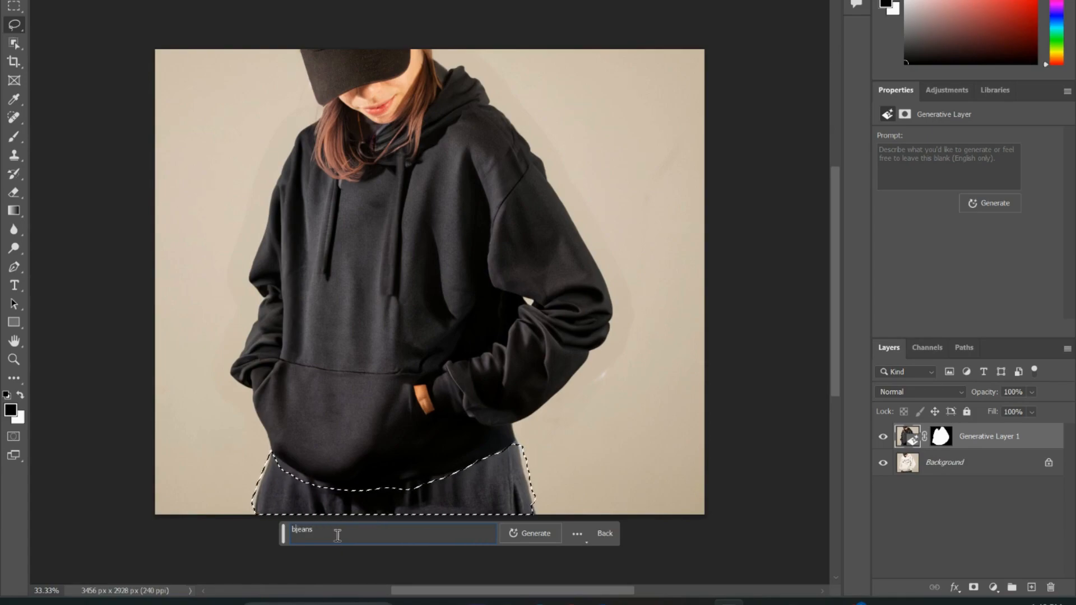
type("blue jeans")
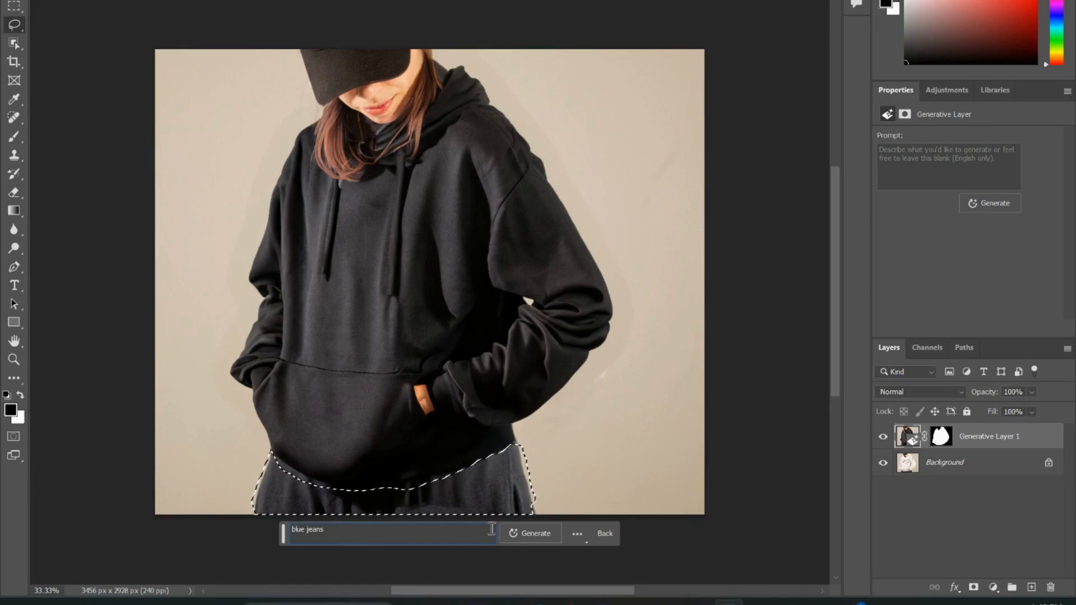
Step: Generate blue jeans over the pants as Generative Layer 2
left_click(535, 533)
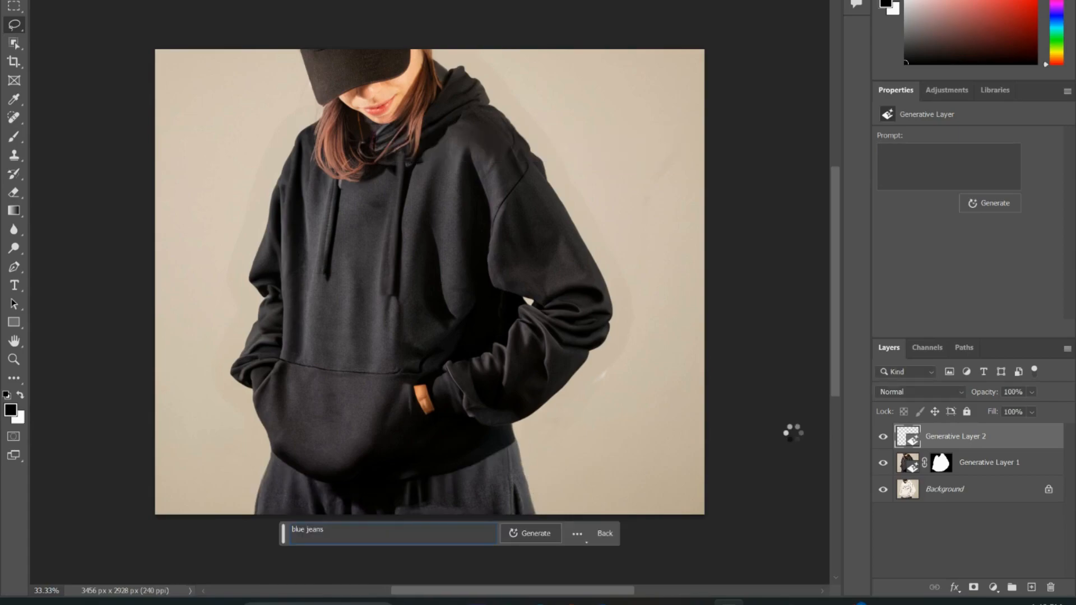
left_click(536, 533)
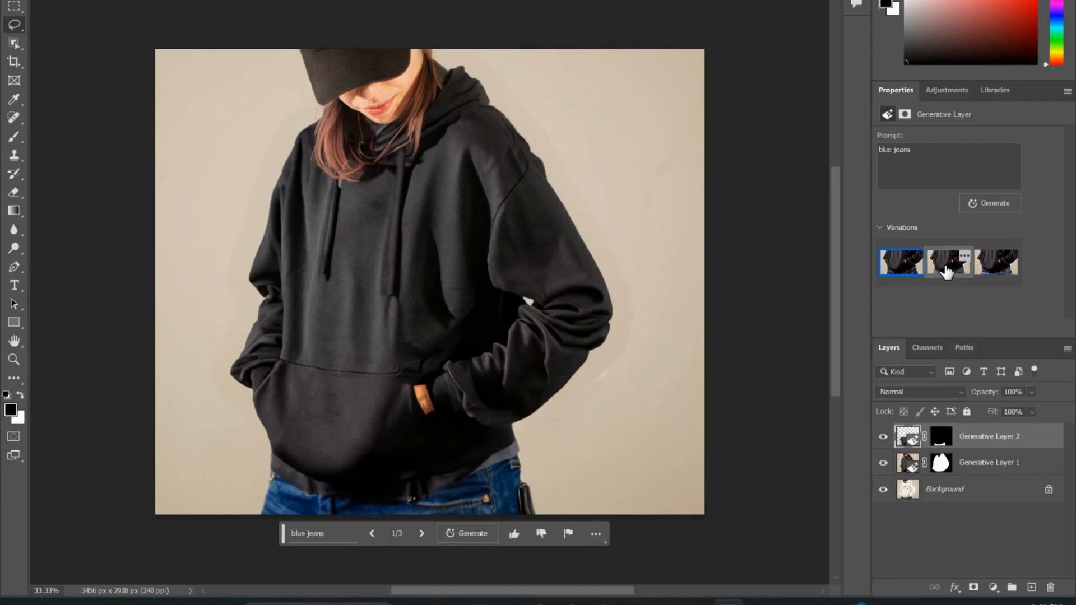
Step: Preview the second jeans variation, then apply the third
left_click(948, 262)
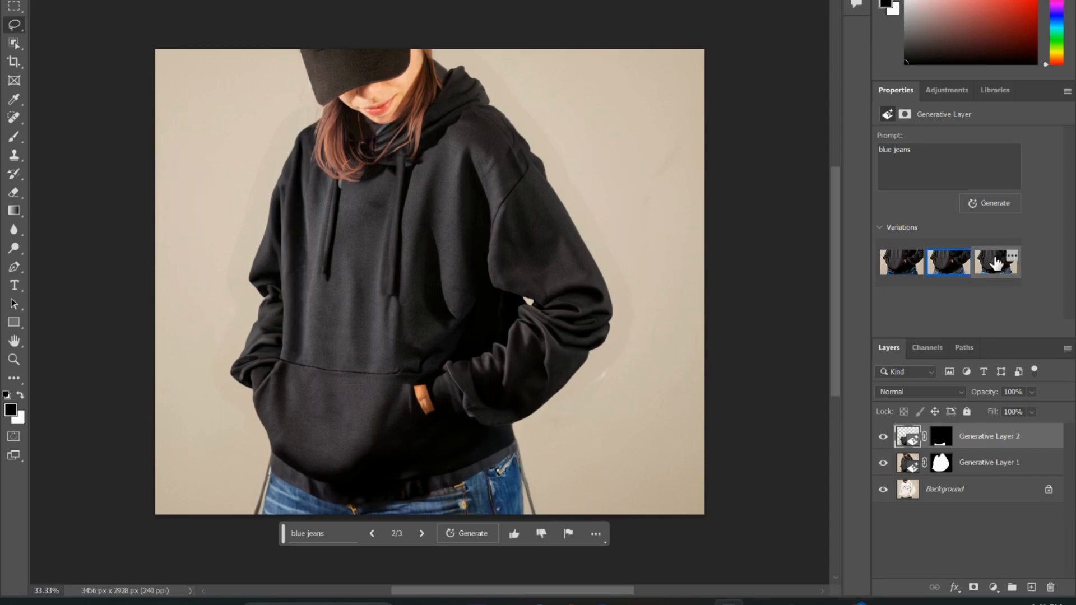
left_click(995, 263)
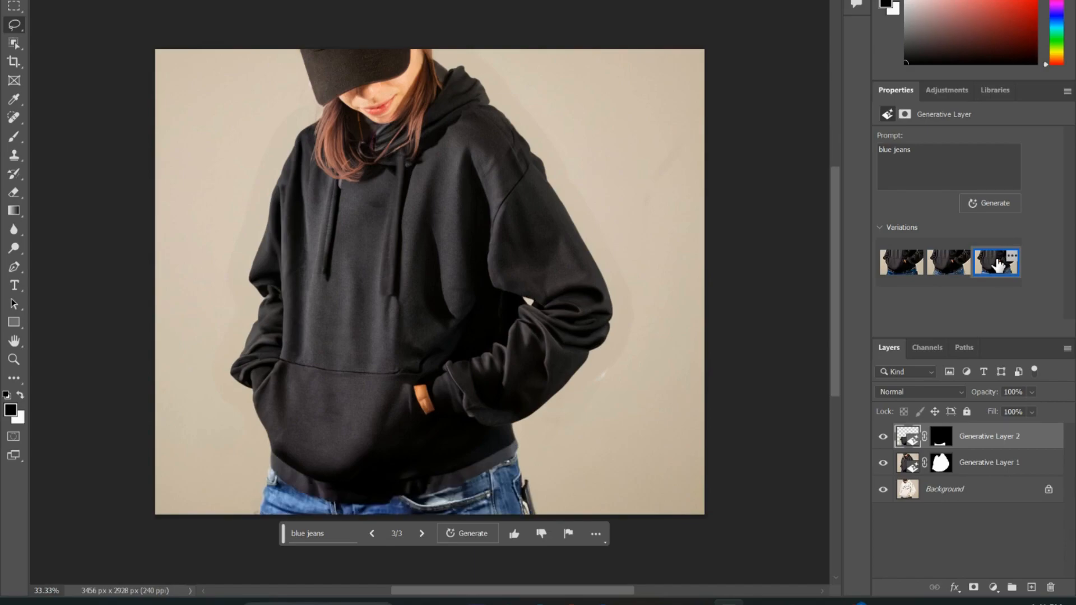